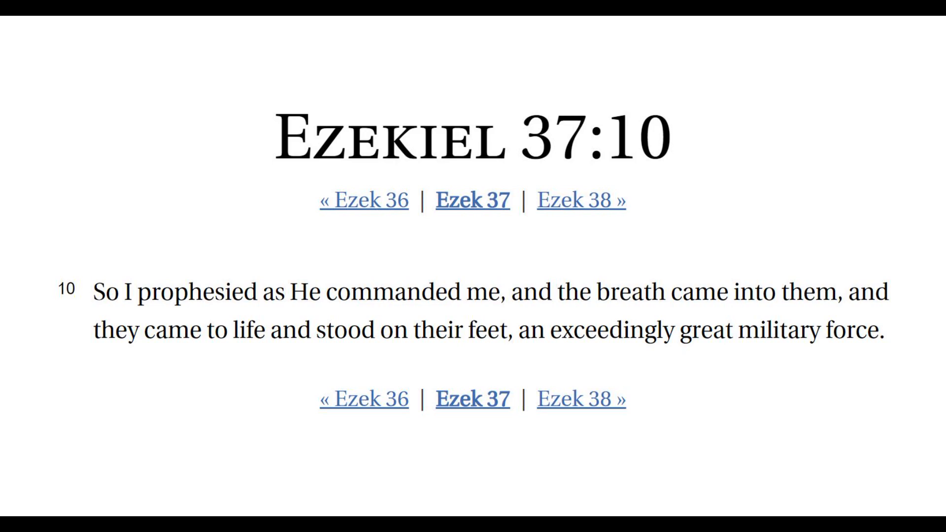
Advance the slideshow from Ezekiel 37:10 to the Ezekiel 36:24–27 slide.
{"action": "left_click", "coordinate": [364, 199]}
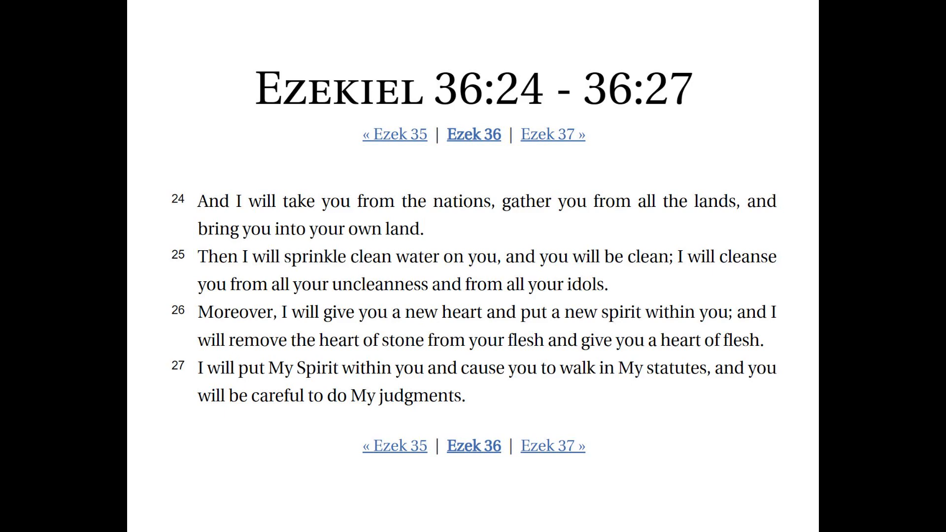
Advance from Ezekiel 36:24–27 to the closing Ezekiel 37:11–14 slide.
{"action": "left_click", "coordinate": [551, 133]}
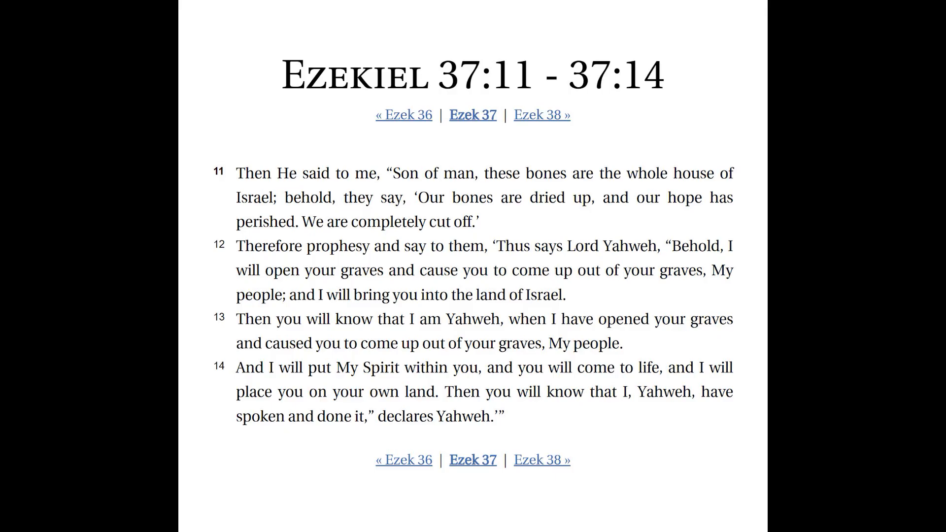